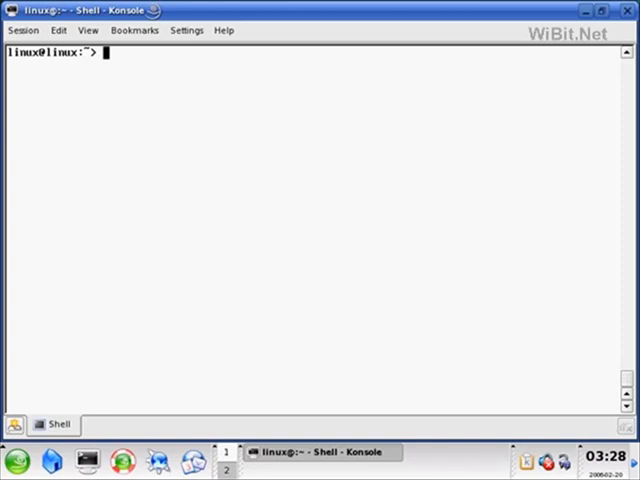
List the home directory with ls, showing Desktop, test.txt, test2.txt and total.txt
type("ls")
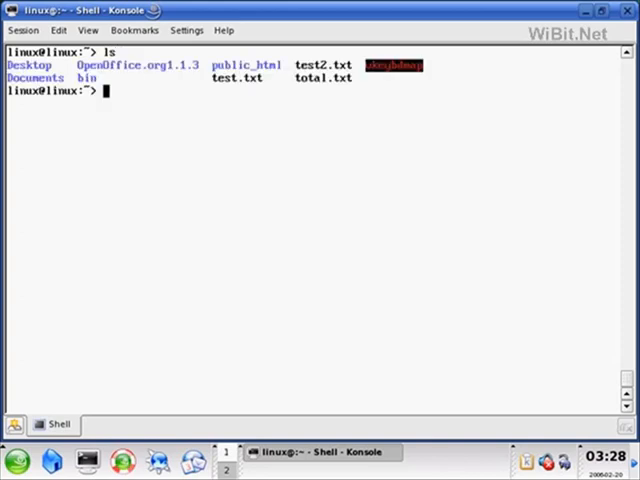
mouse_move(376, 84)
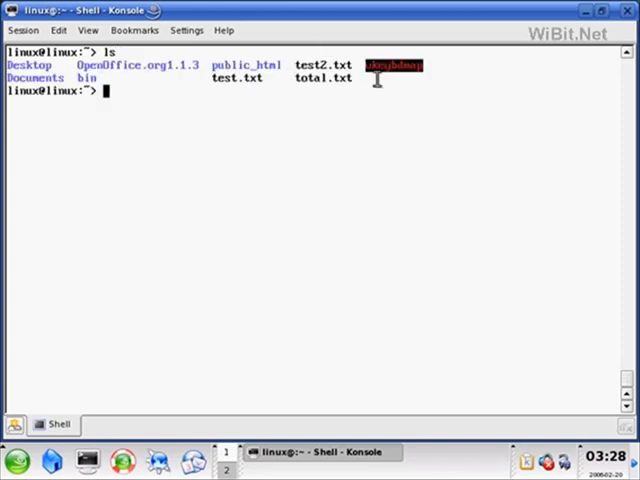
mouse_move(350, 76)
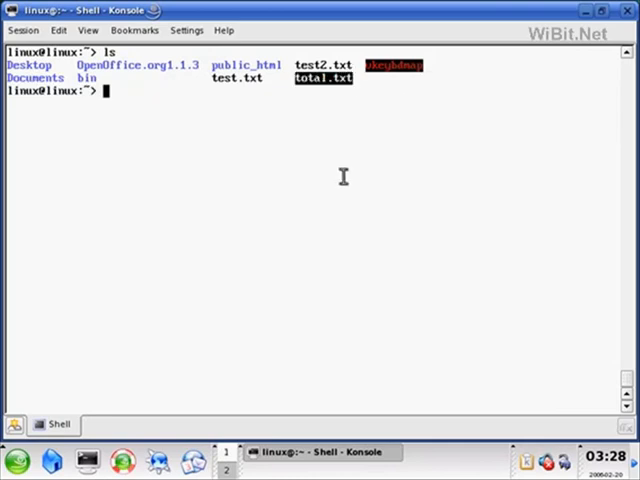
mouse_move(356, 210)
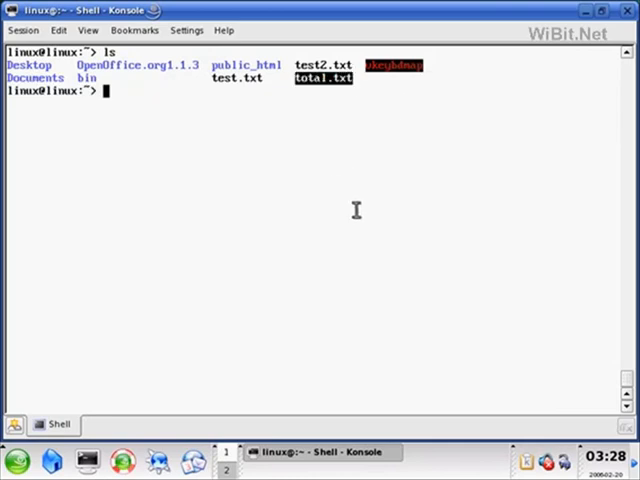
mouse_move(364, 204)
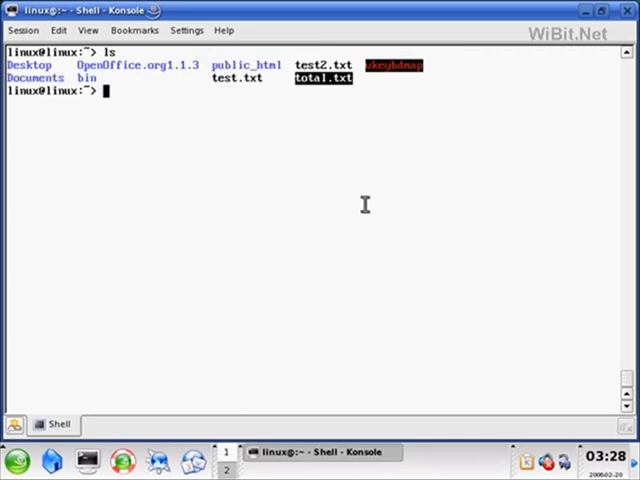
mouse_move(396, 182)
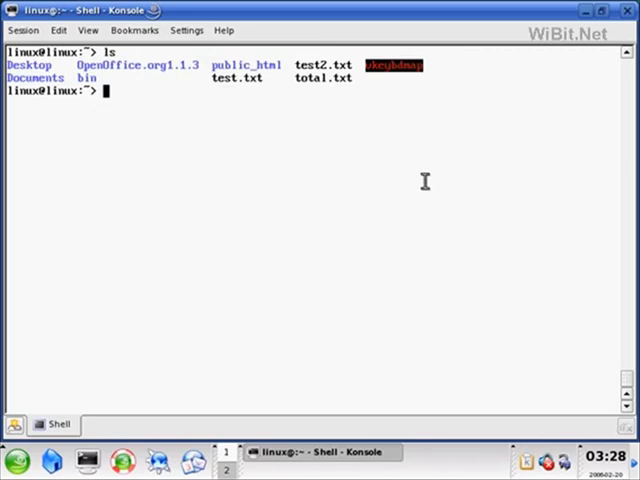
Delete total.txt with rm and start a dir listing to confirm it is gone
type("rm")
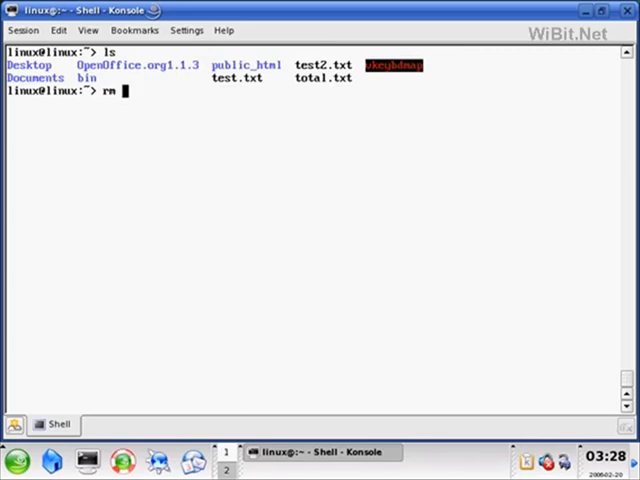
type("total.txt")
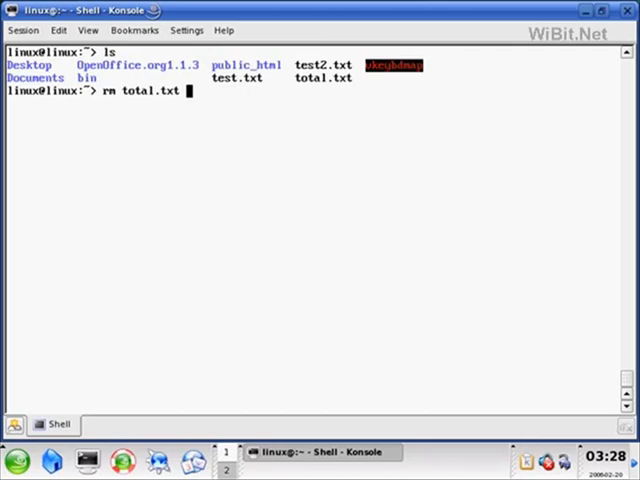
key("Return")
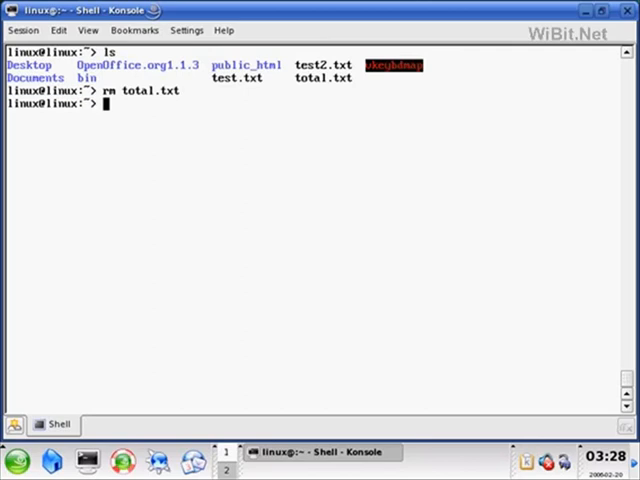
type("dir")
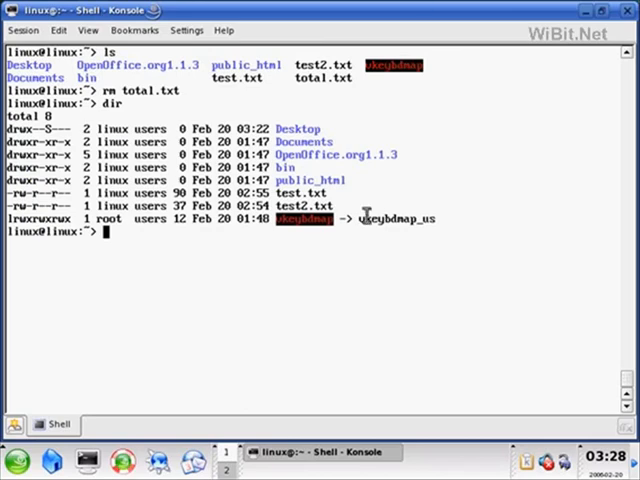
mouse_move(340, 244)
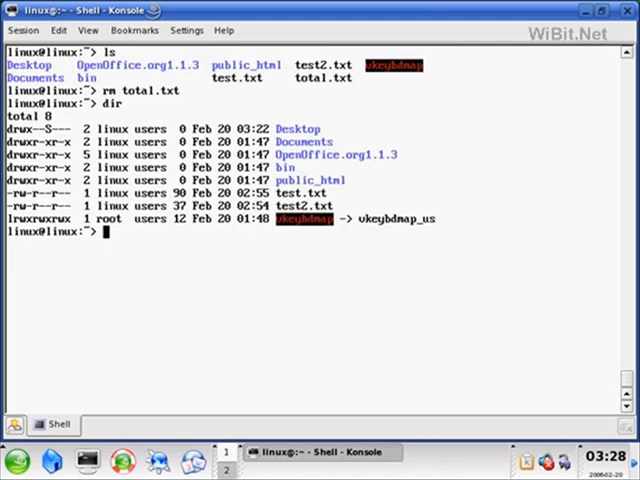
Copy test.txt to total.txt with cp so total.txt reappears in the listing
type("c")
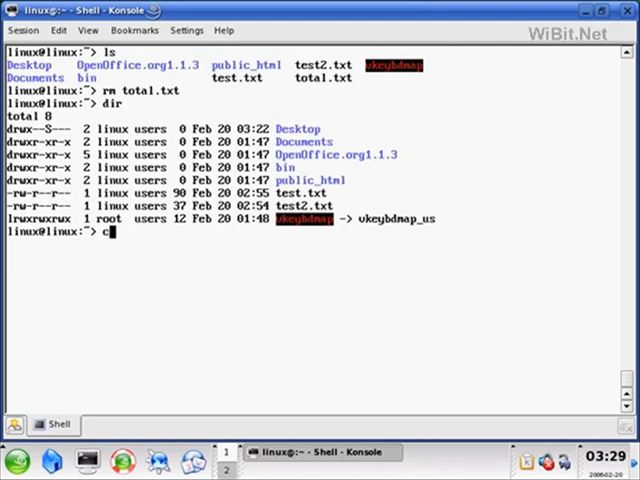
type("p")
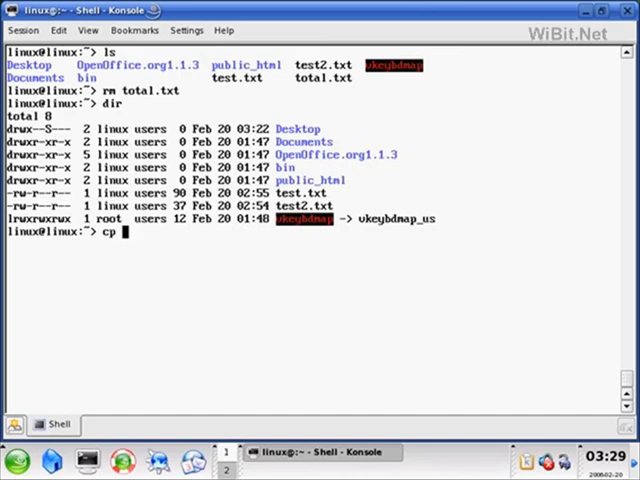
type("test.txt")
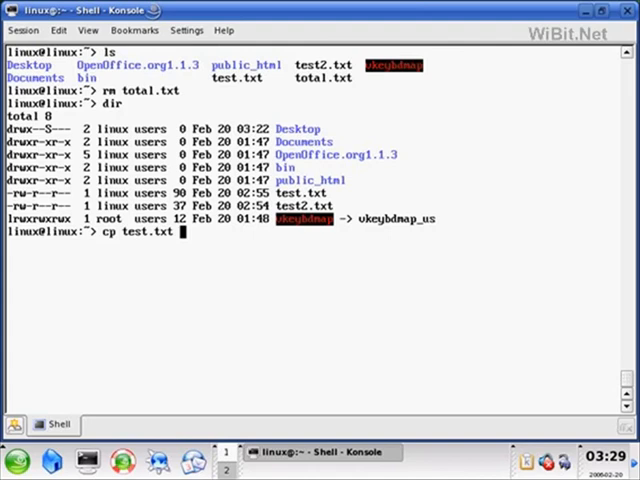
type("total")
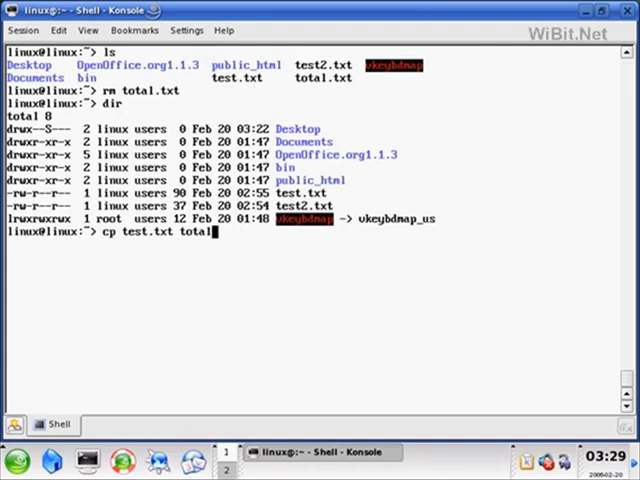
type(".txt")
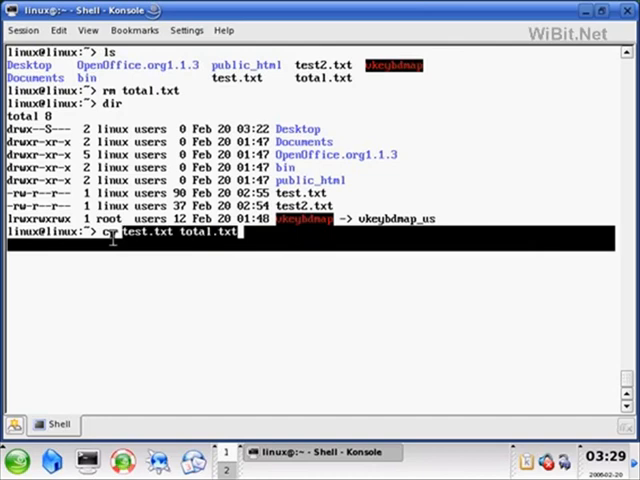
double_click(136, 234)
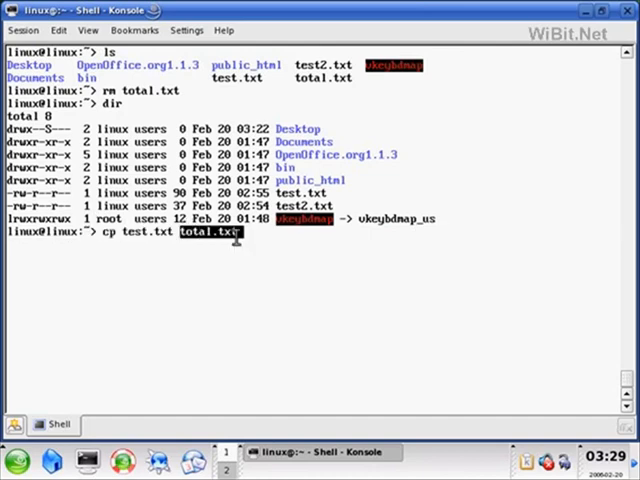
mouse_move(336, 296)
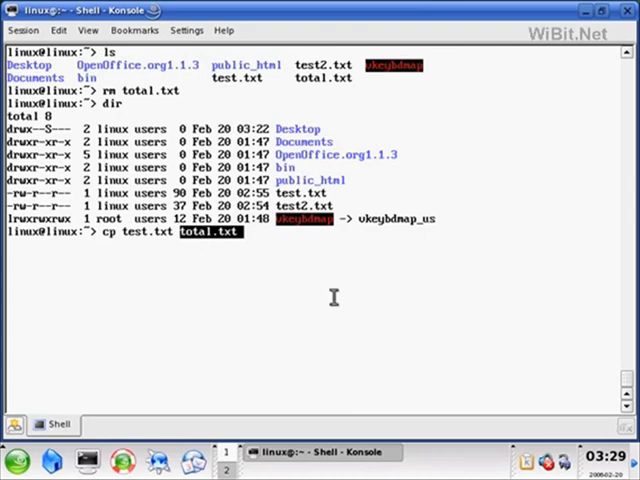
key("Return")
type("dir")
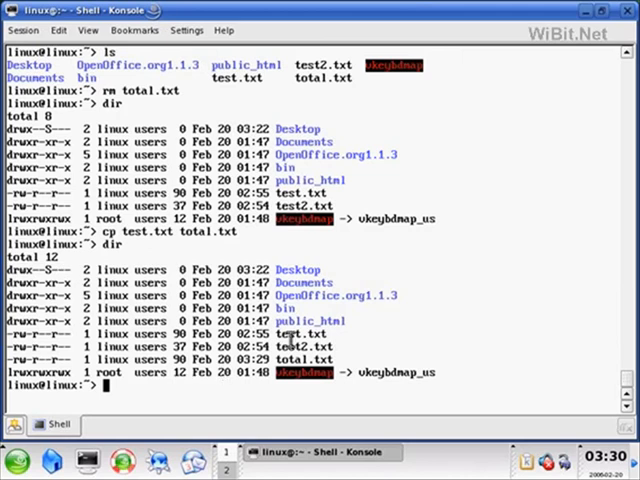
mouse_move(316, 360)
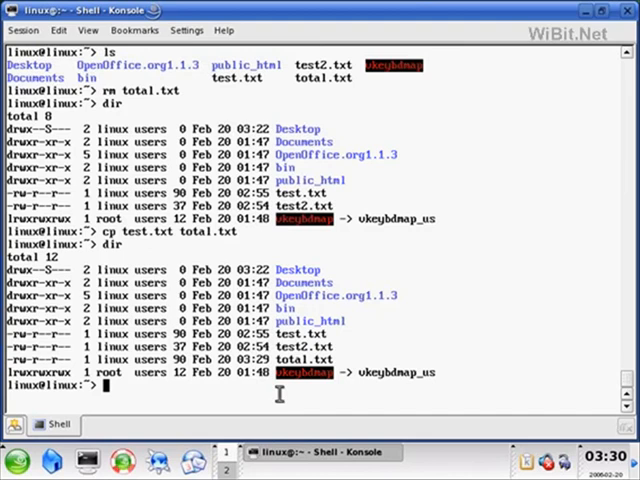
Move total.txt into the Desktop folder with mv total.txt Desktop
type("mv")
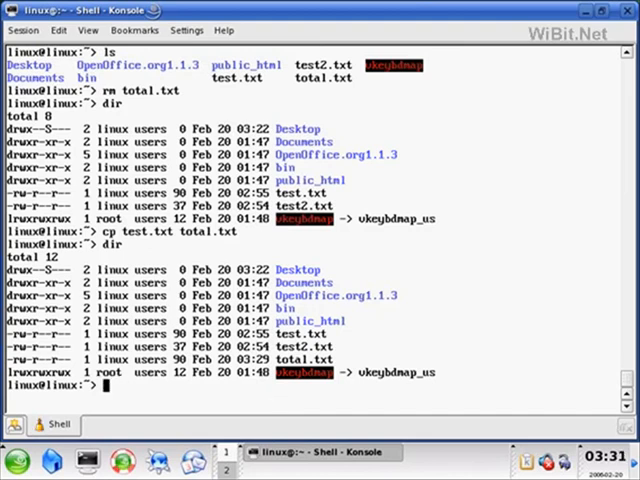
type("mv")
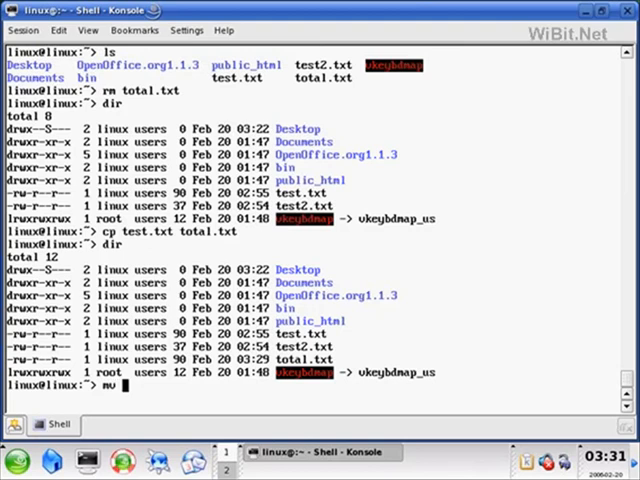
type("to")
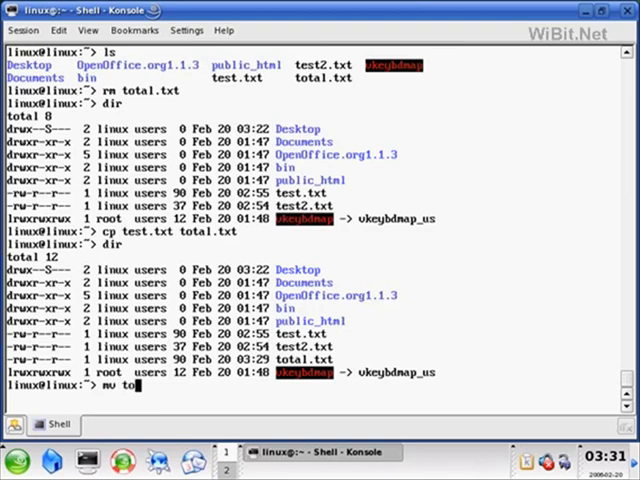
type("tal.txt")
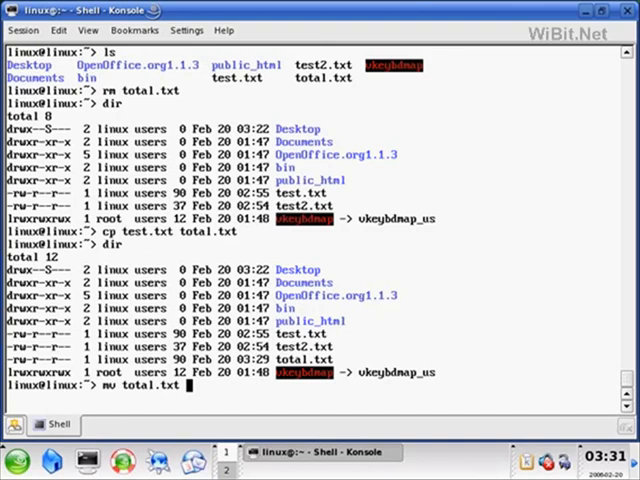
type("De")
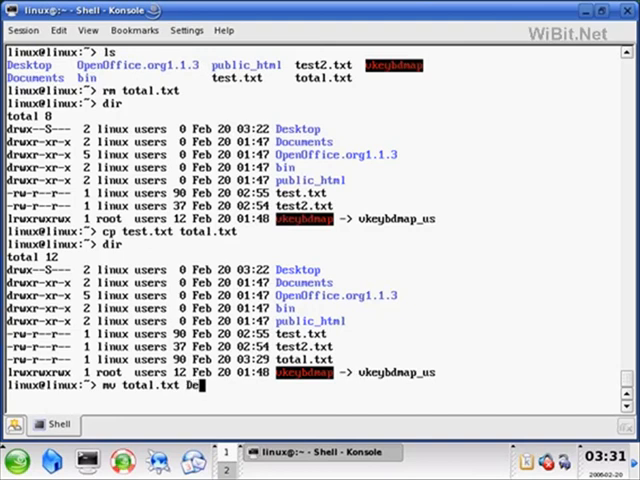
type("sktop")
type("ls")
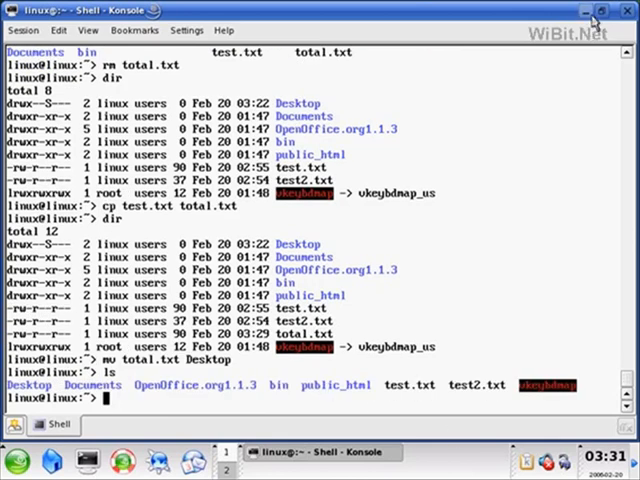
Change into the Desktop folder with cd Desktop/ where total.txt now lives
left_click(588, 12)
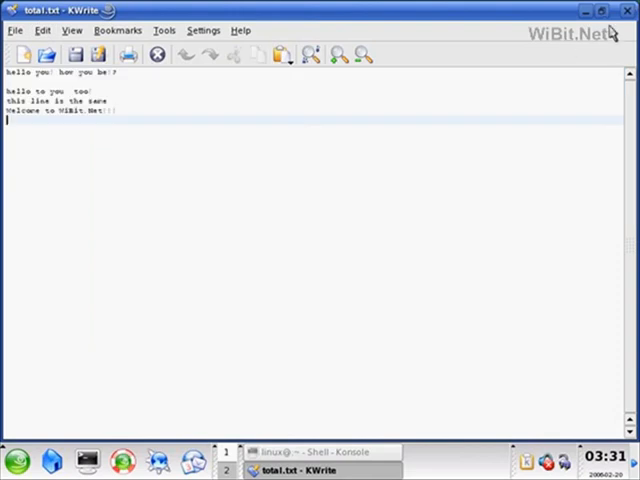
left_click(624, 12)
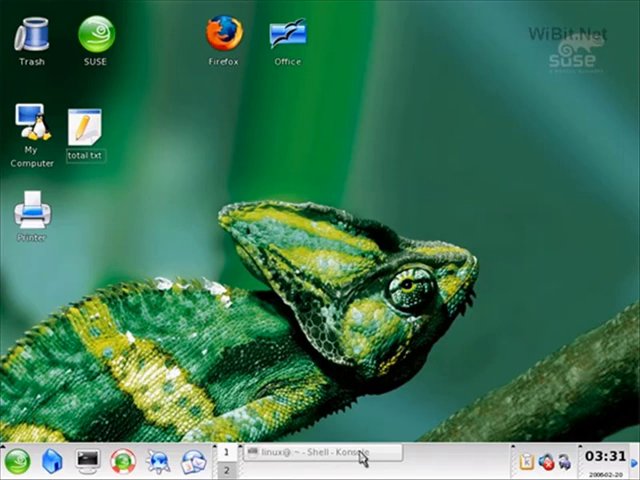
left_click(310, 452)
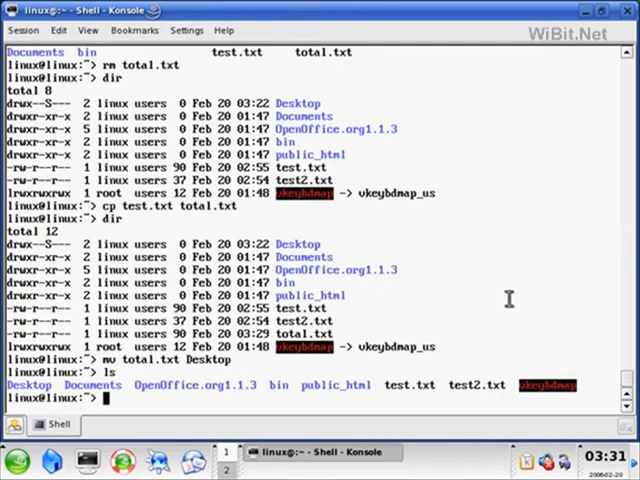
mouse_move(600, 292)
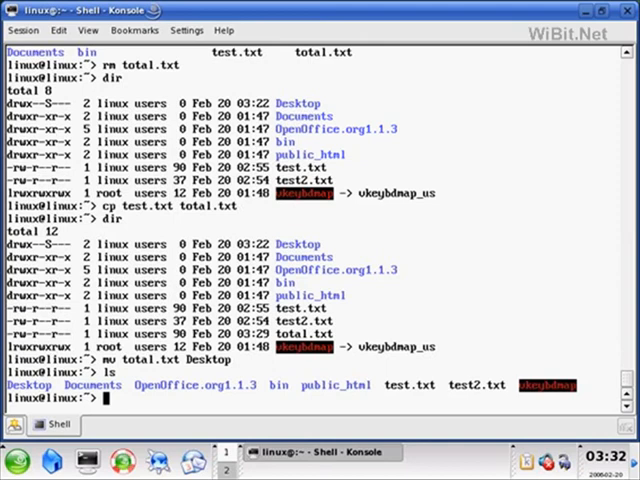
type("cd D")
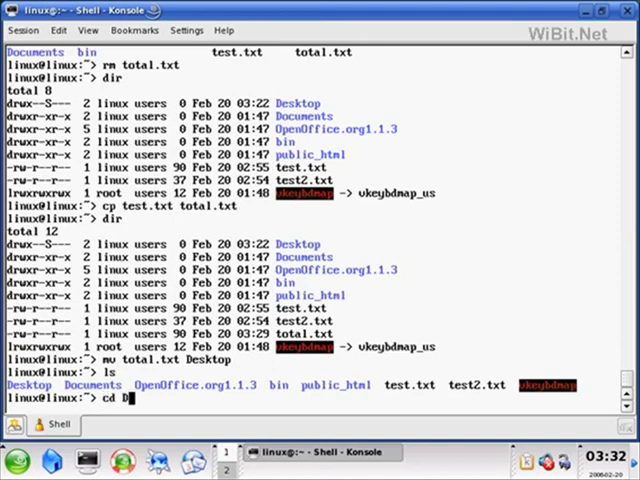
type("esktop/")
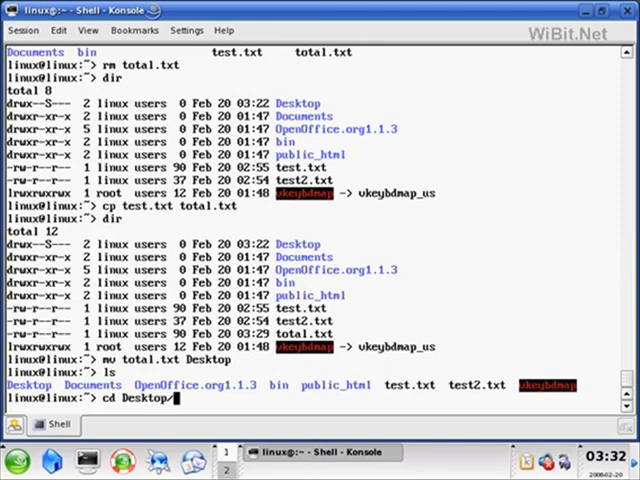
key("Return")
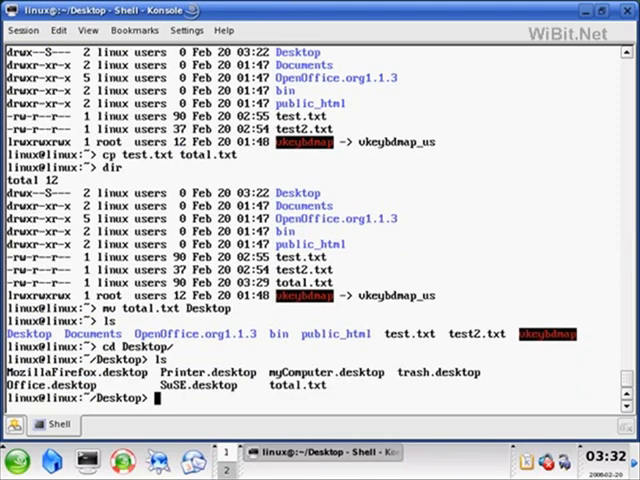
mouse_move(352, 366)
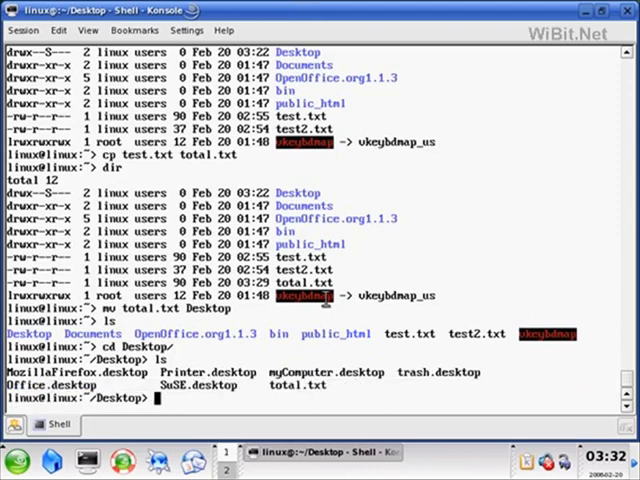
mouse_move(380, 372)
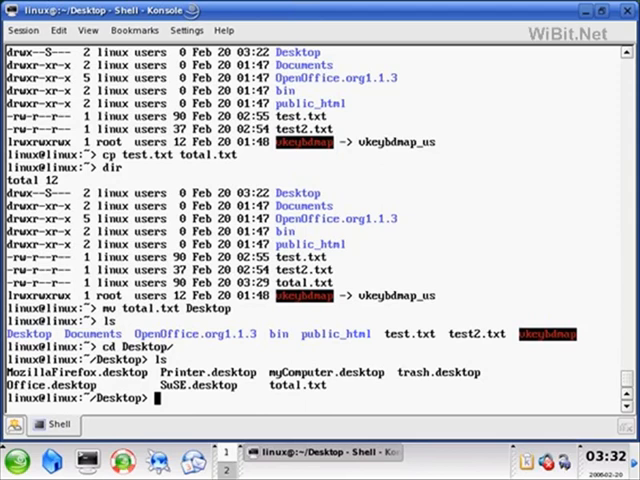
Create a delete_me folder on the Desktop with mkdir
type("mkdir")
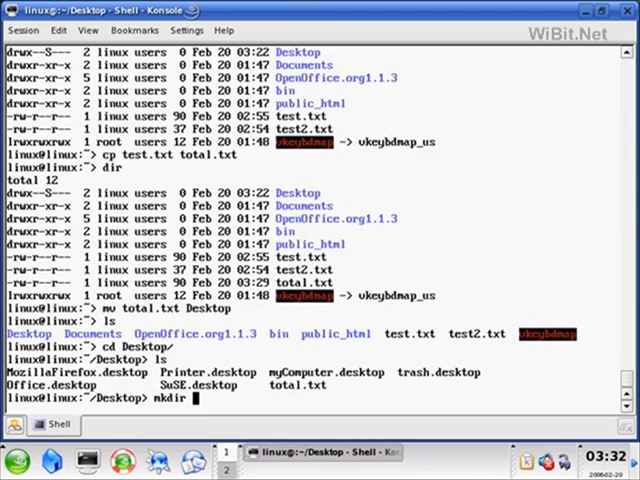
type("delete_me")
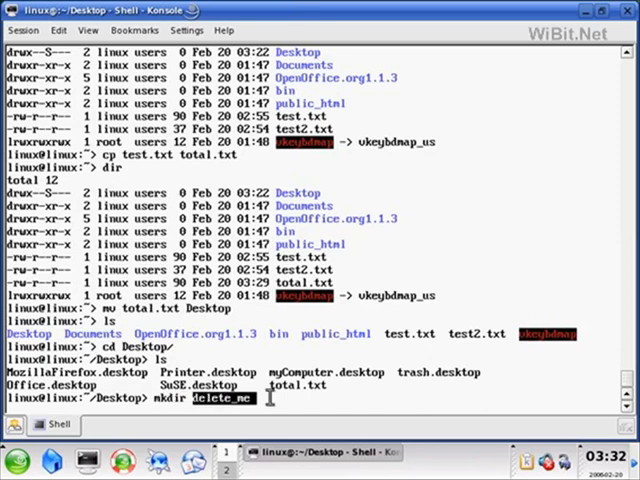
key("Return")
type("ls")
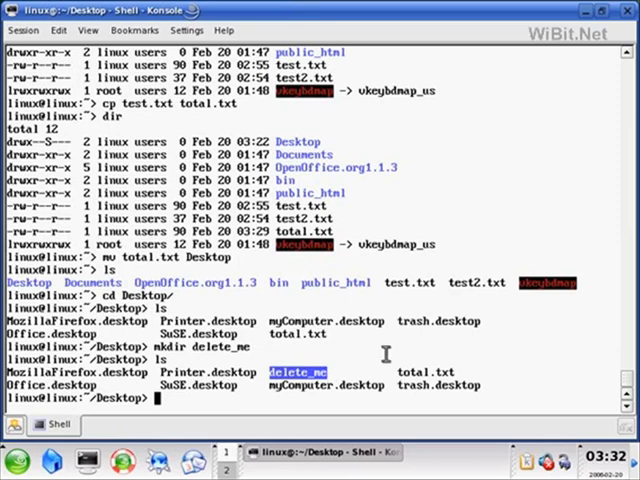
mouse_move(456, 406)
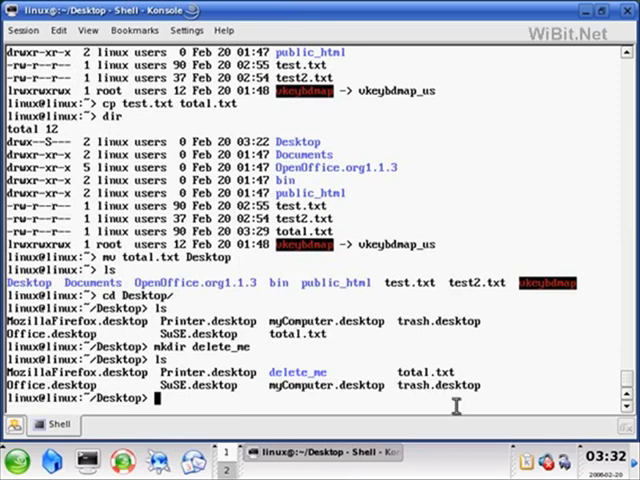
Move total.txt into the delete_me folder with mv total.txt delete_me/
type("mv")
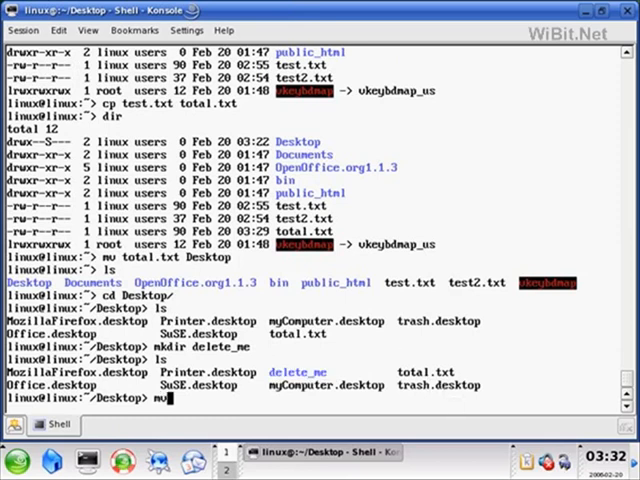
type("to")
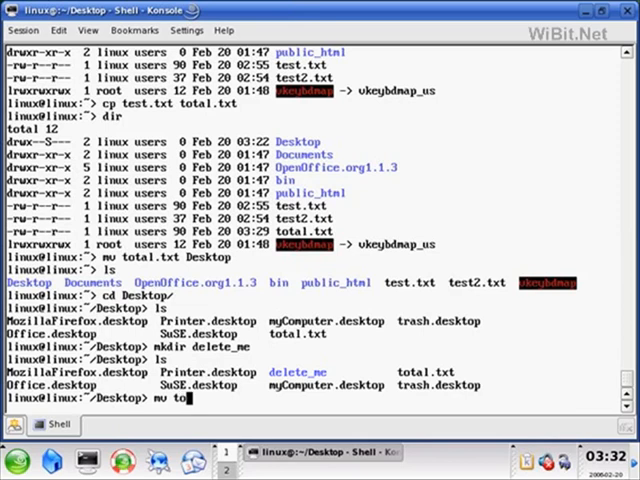
type("tal.txt d")
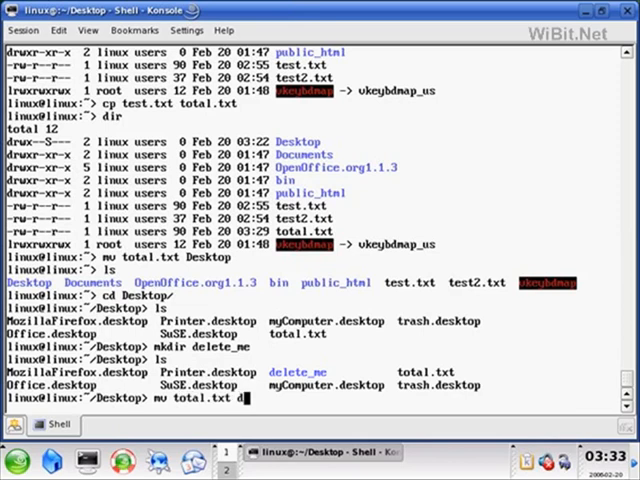
type("elete_me/")
type("ls")
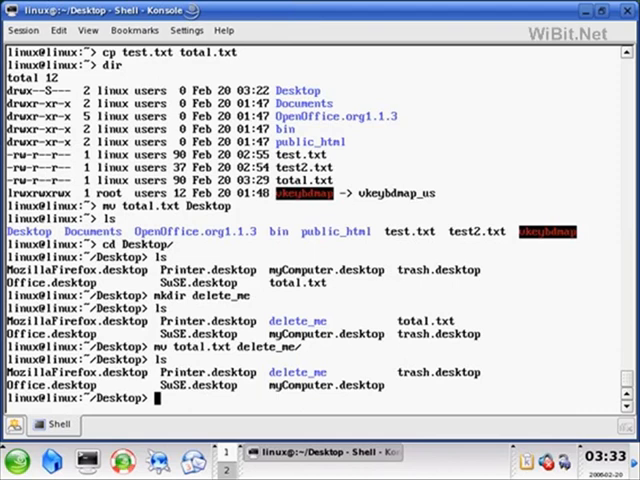
Attempt rmdir delete_me/, which fails because the folder is not empty
type("rmdir")
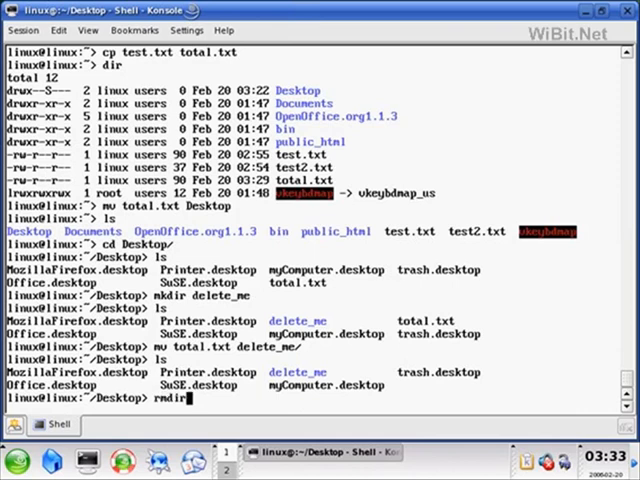
type("delete_me/")
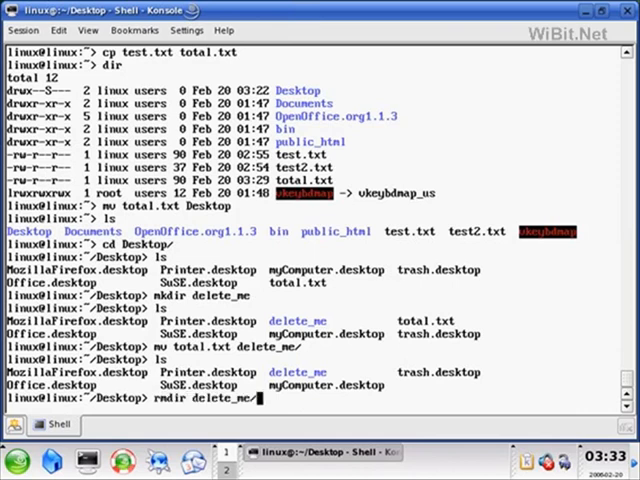
key("Return")
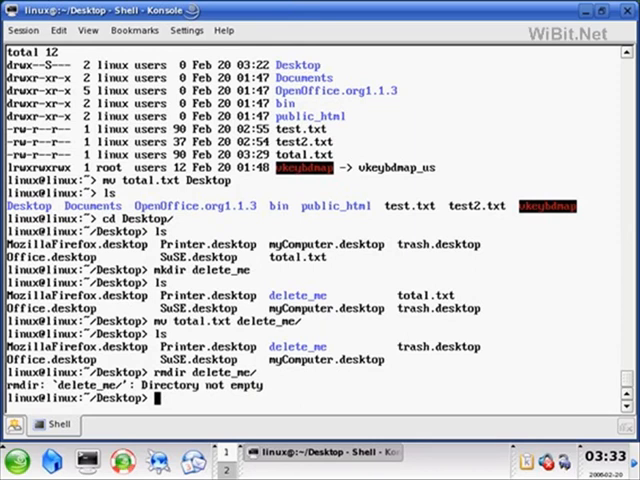
Enter delete_me, remove its files with rm, and start cd .. to head back
type("cd delete_me/")
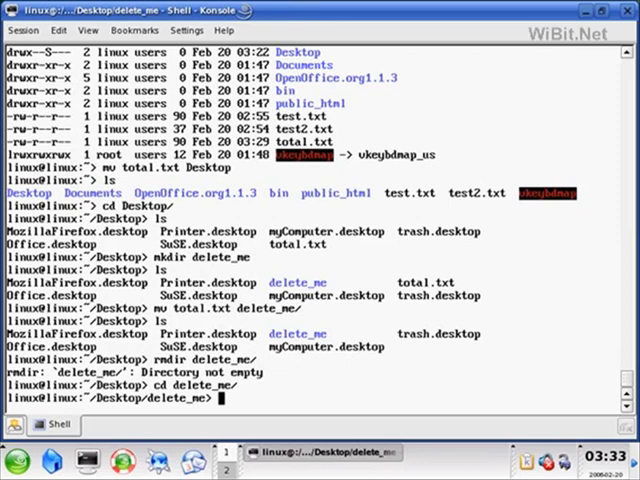
type("rm")
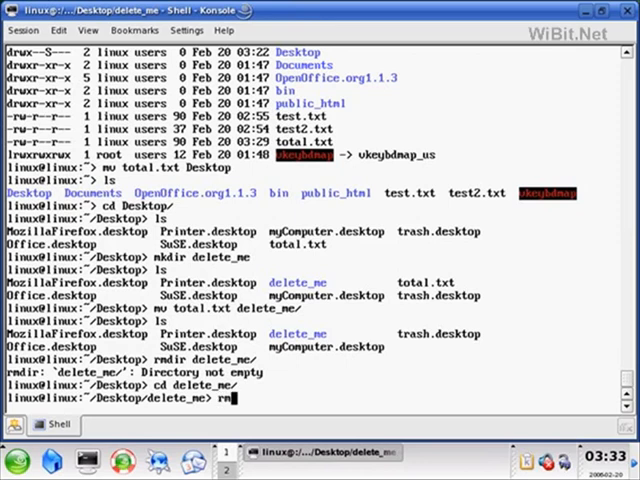
type("-")
type("pwd")
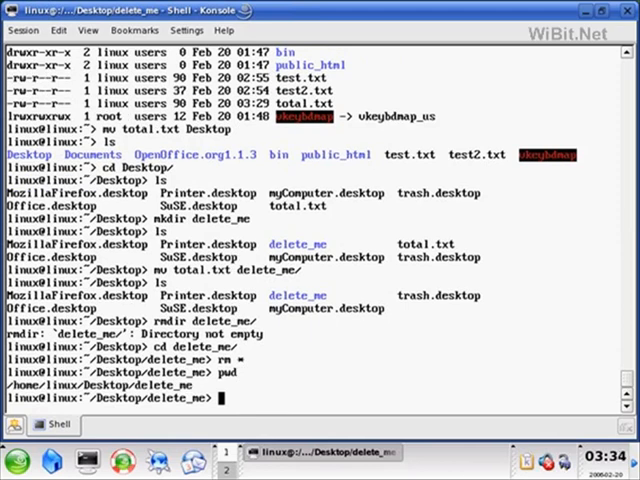
type("cd ..")
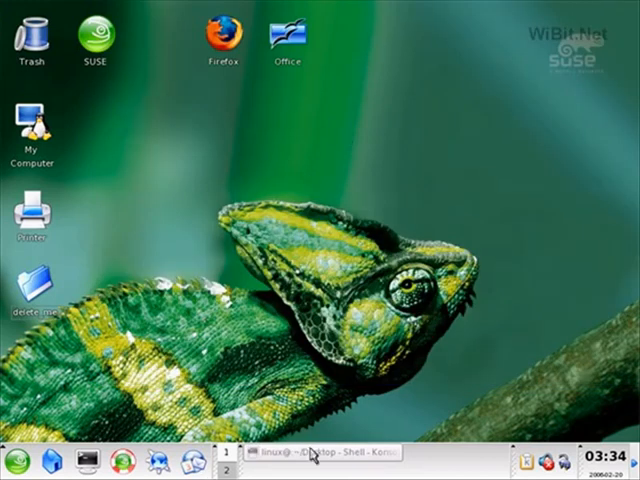
Restore the minimized Konsole window from the taskbar to continue back to Desktop
left_click(318, 452)
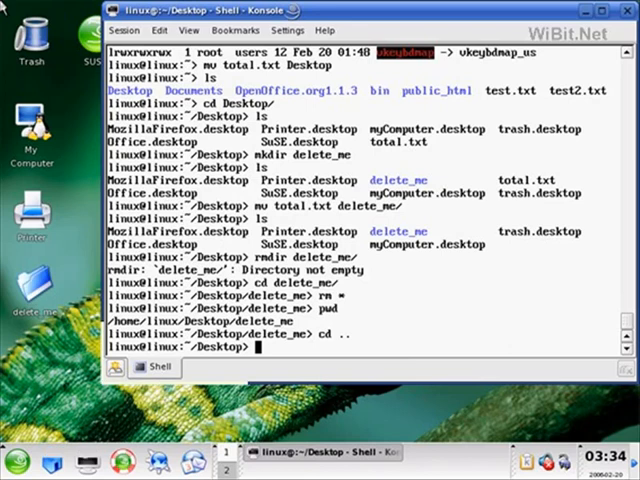
mouse_move(386, 270)
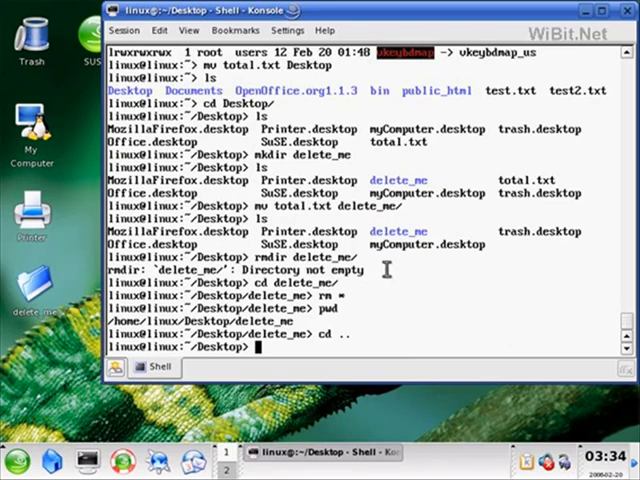
Remove the now-empty delete_me folder with rmdir, then clear the terminal
type("rmdir delete_me/")
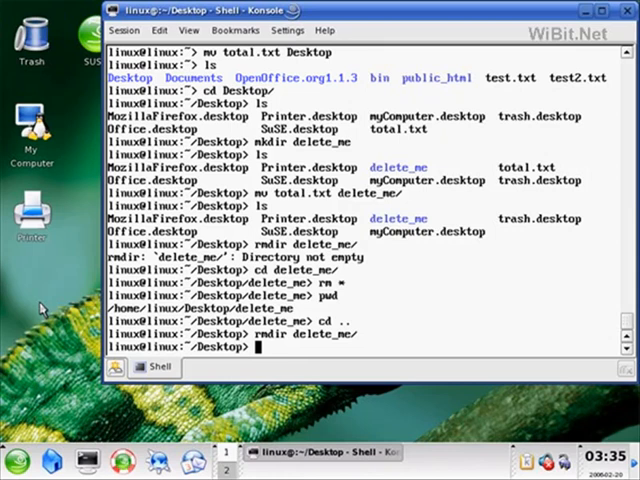
mouse_move(608, 20)
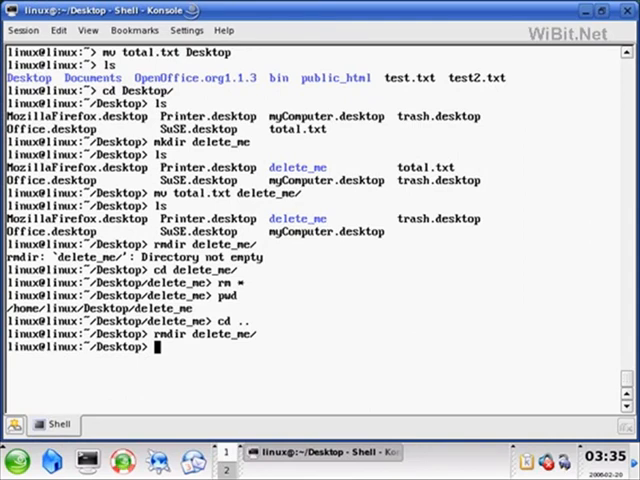
mouse_move(416, 344)
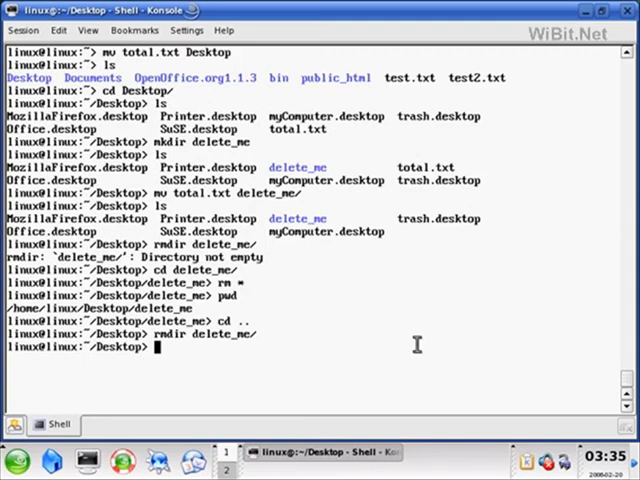
type("clear")
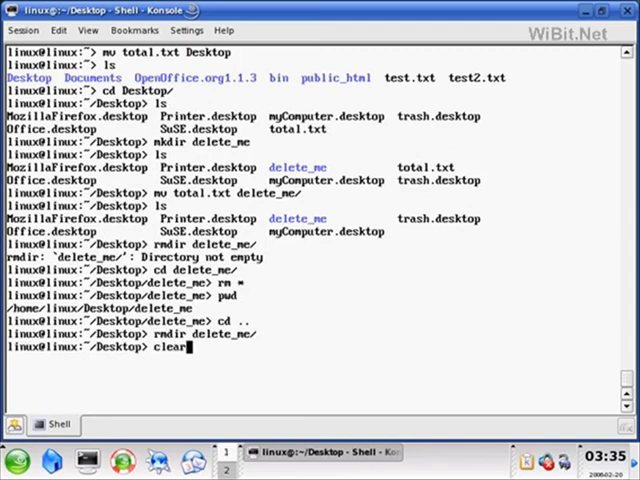